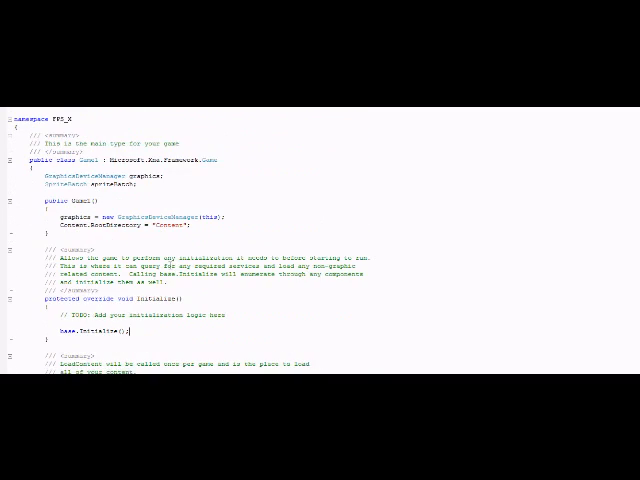
Step: Declare 'Model player;' and 'float aspectRatio;' fields above LoadContent in Game1
scroll(up, 3)
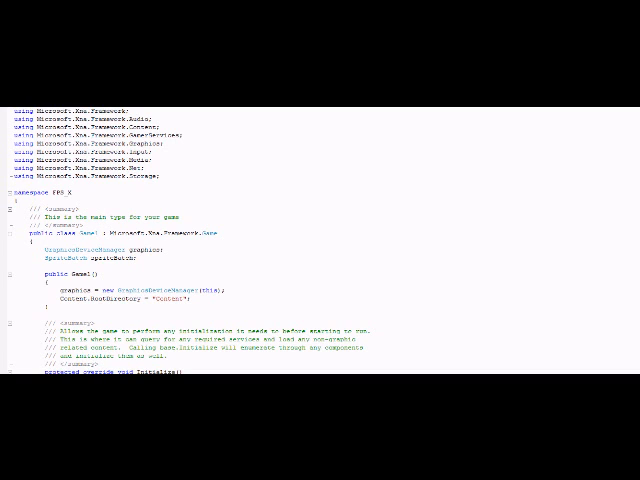
scroll(down, 3)
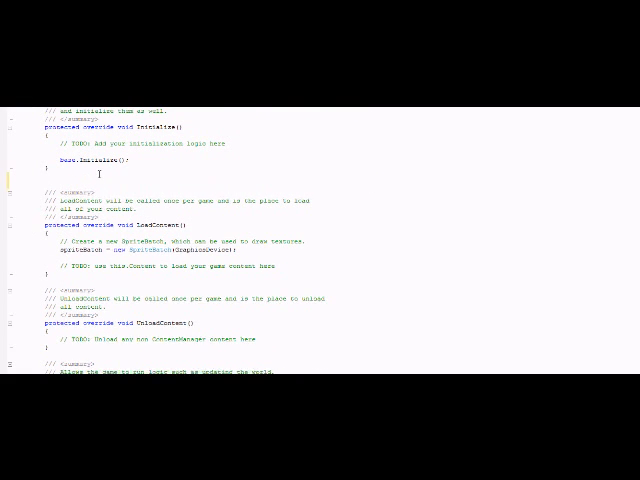
text(Model r)
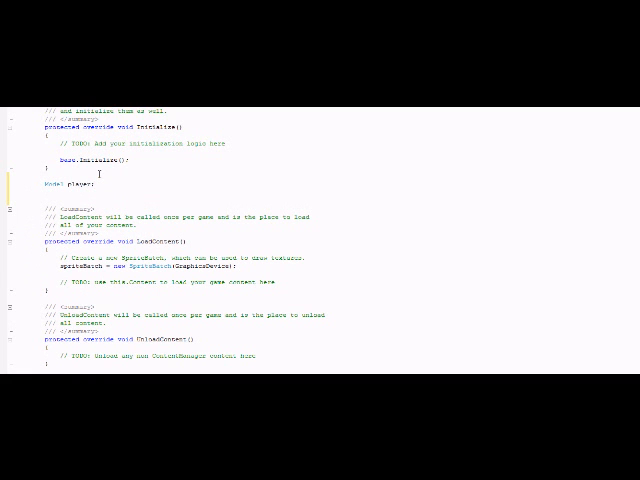
text(float aspectRatio;)
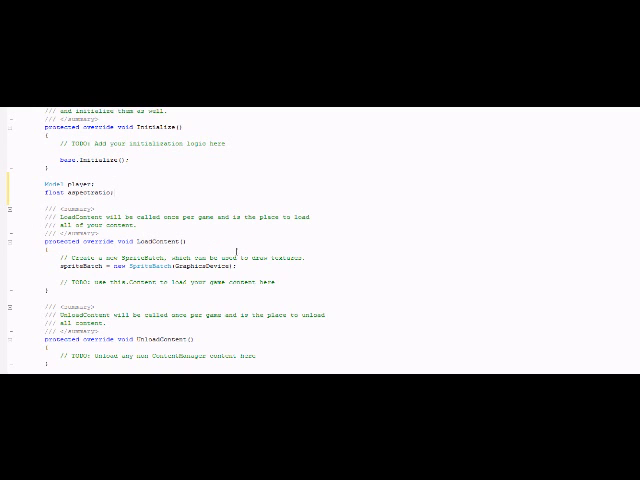
Step: Start the player = Content.Load<Model>("Player") line inside LoadContent
text(Model)
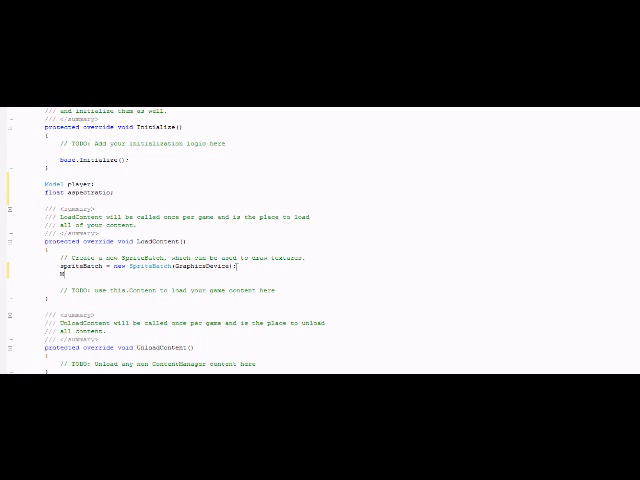
text(player)
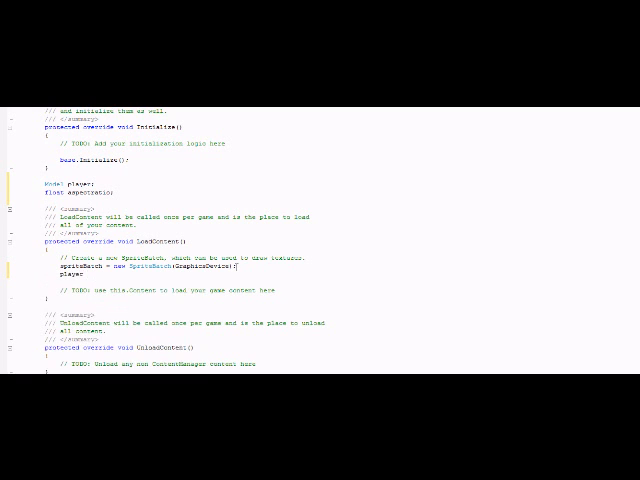
text(Content.Load<)
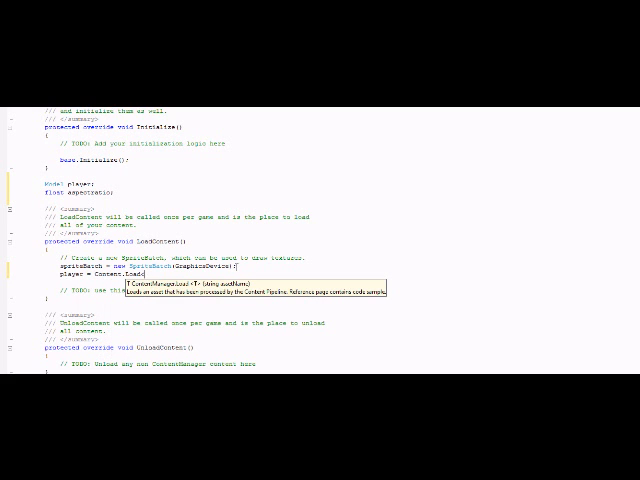
text(Model)
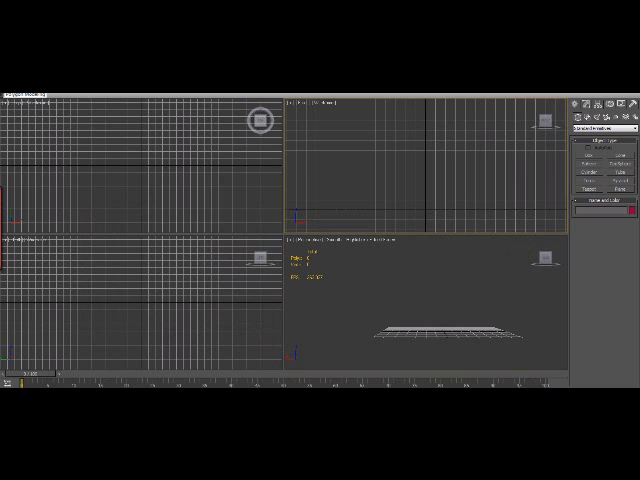
Step: Create a Box primitive in the Perspective viewport and convert it to an editable object
click(596, 168)
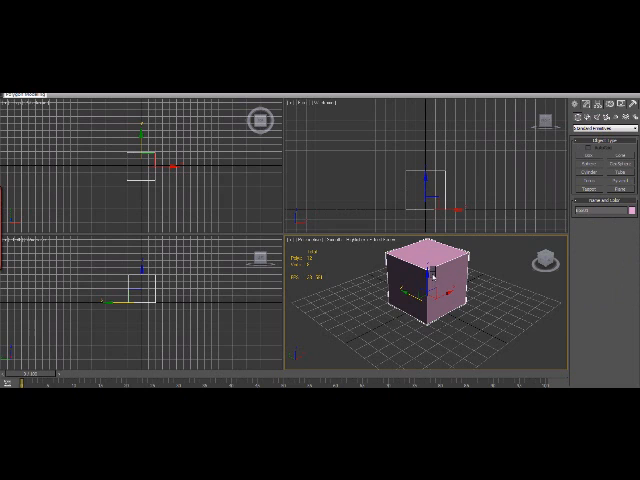
right_click(430, 290)
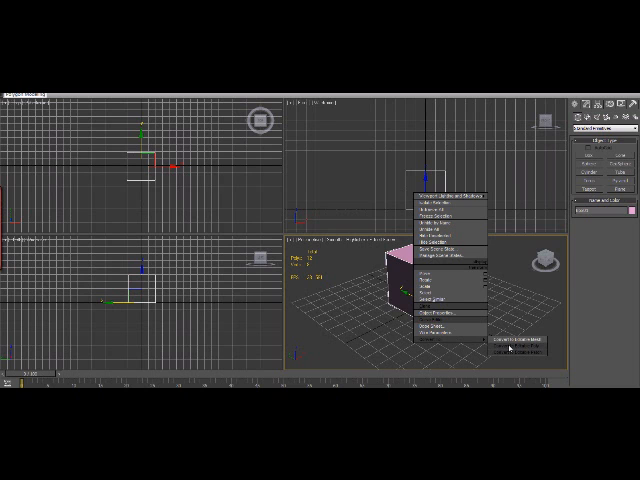
click(510, 342)
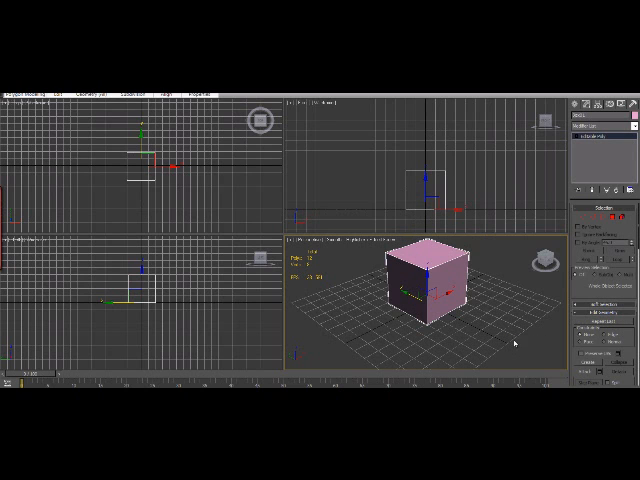
Step: Edit the box's sub-objects to shape a tall narrow body with a wider top section
click(596, 136)
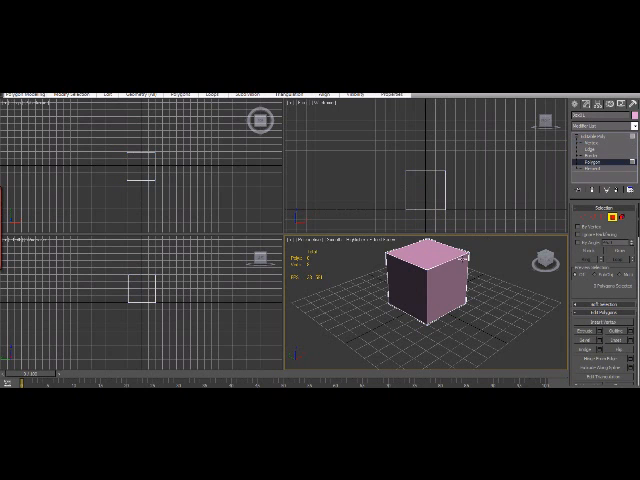
click(424, 262)
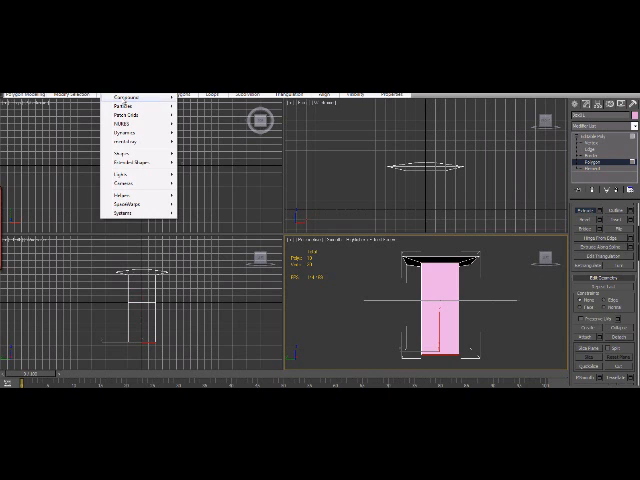
mouse_move(130, 120)
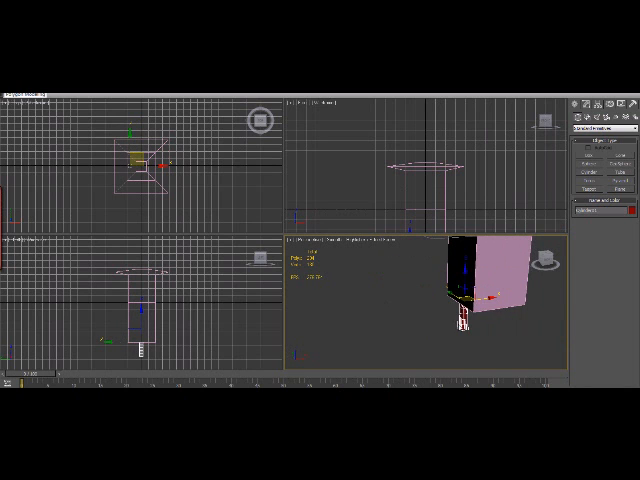
Step: Use the quad menu on a selected polygon to build the head and arm protrusion
right_click(476, 290)
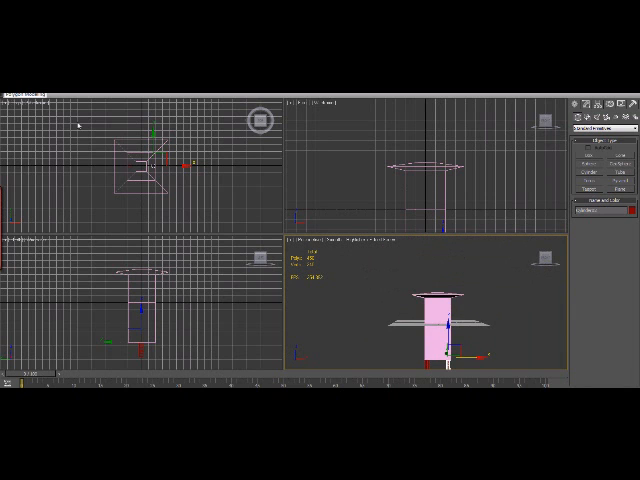
Step: Export the player model as Player.X, accepting the exporter warning
click(12, 90)
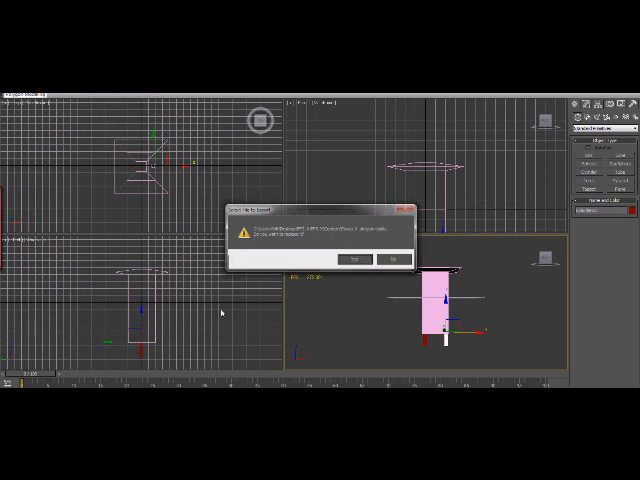
click(360, 260)
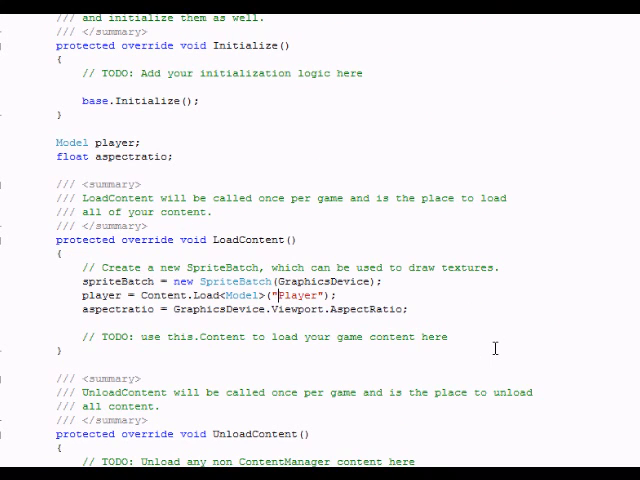
Step: Change the Content.Load path to "Models\Player" and move down to the Update method
text(Models\)
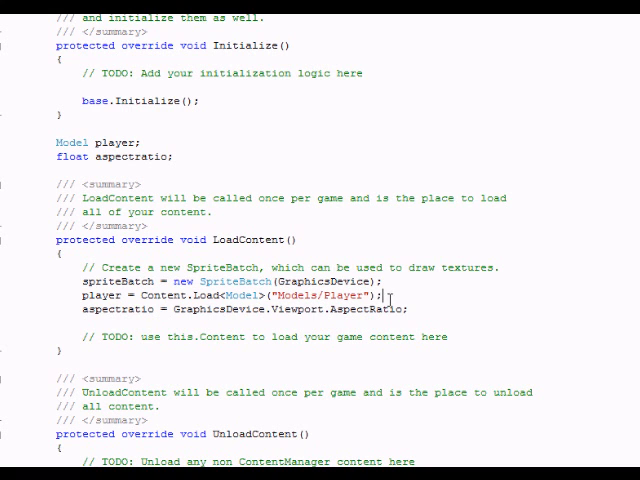
scroll(down, 3)
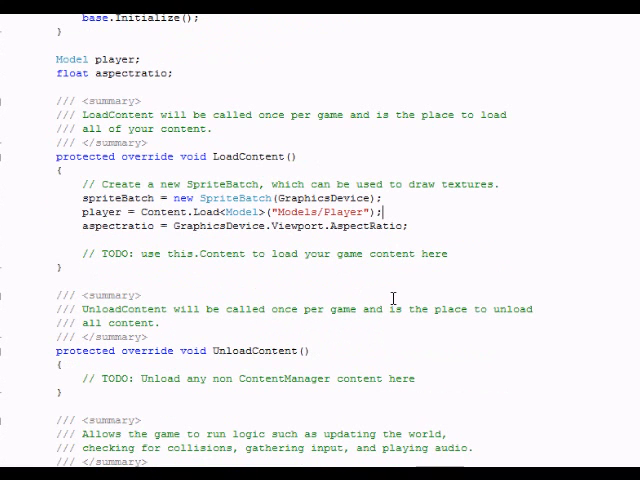
scroll(down, 3)
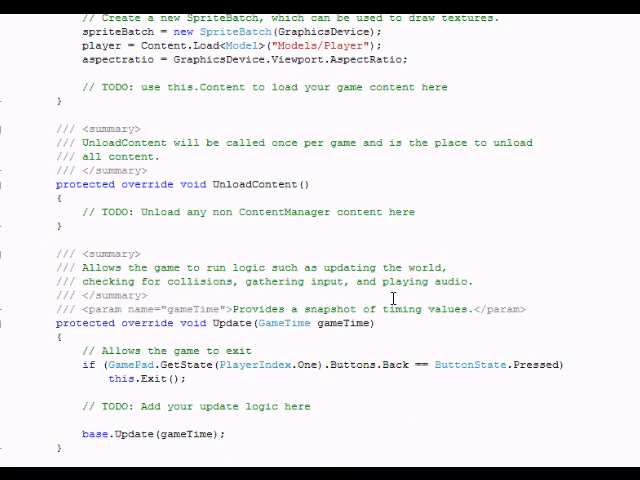
scroll(down, 3)
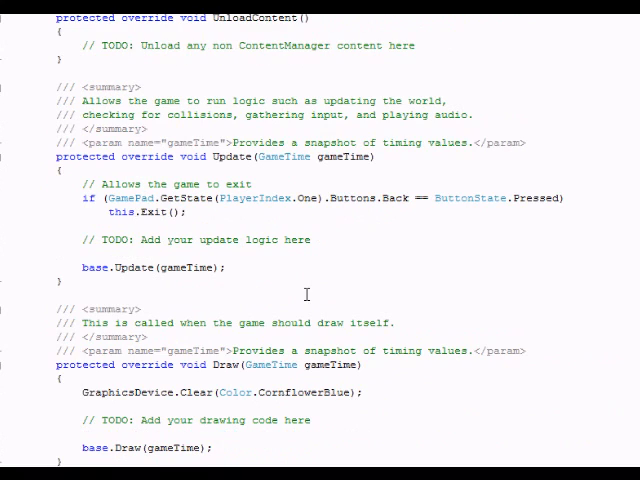
mouse_move(200, 296)
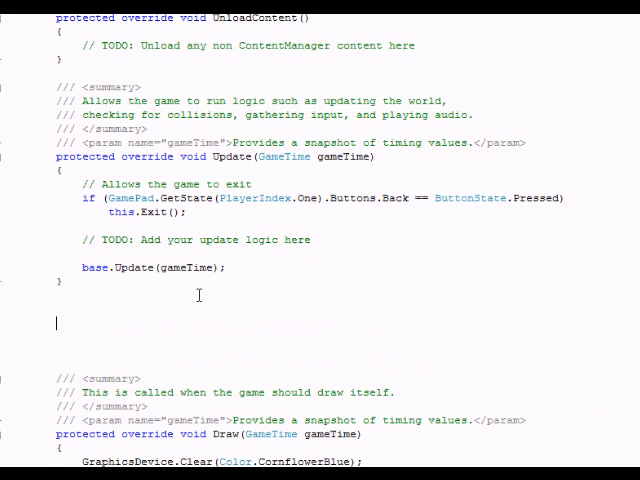
Step: Declare Vector3 cameraPos = new Vector3(0, 50, 5000);
text(Vector3 c)
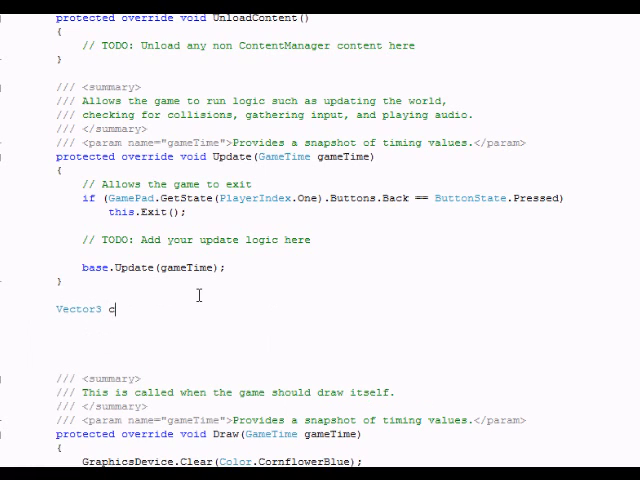
text(amerapo)
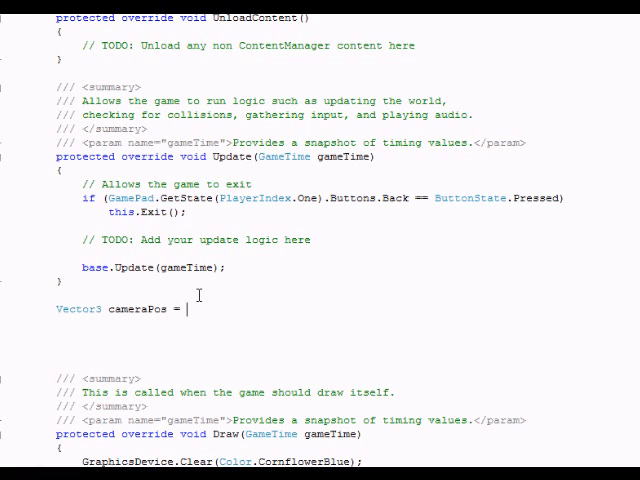
text(new Vector3)
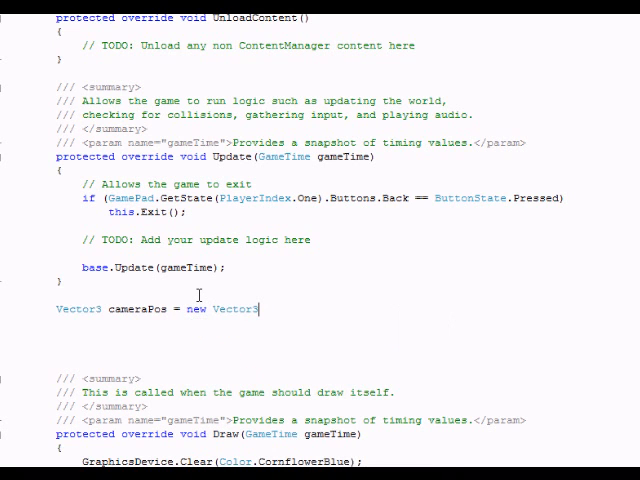
text(()
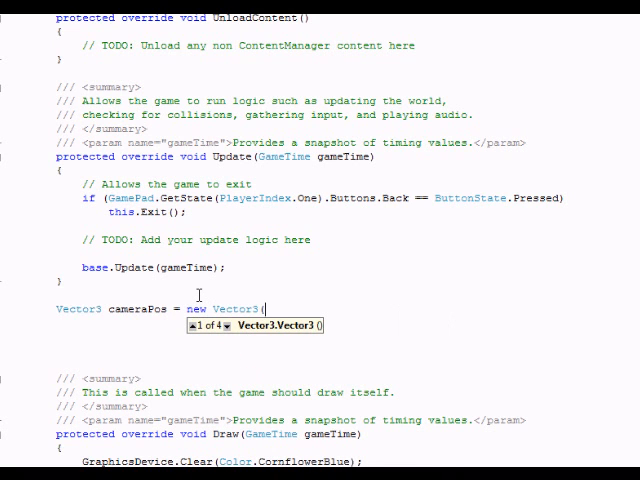
text(0, 50, 5000);)
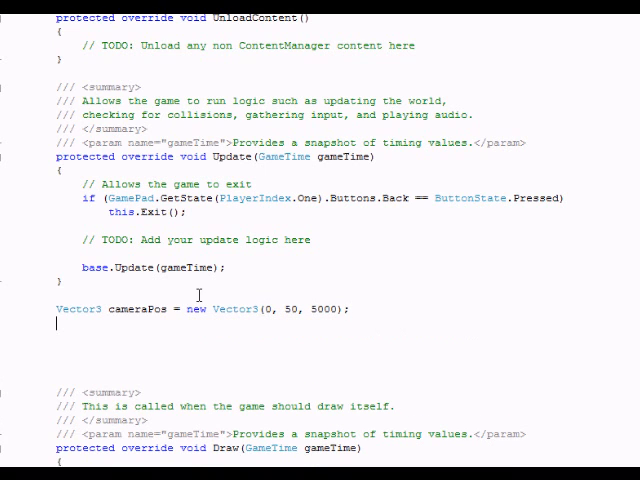
Step: Declare Vector3 playerPos = Vector3.Zero and float modelRot = 0f, then begin the Matrix line in Draw
text(Vector3 player)
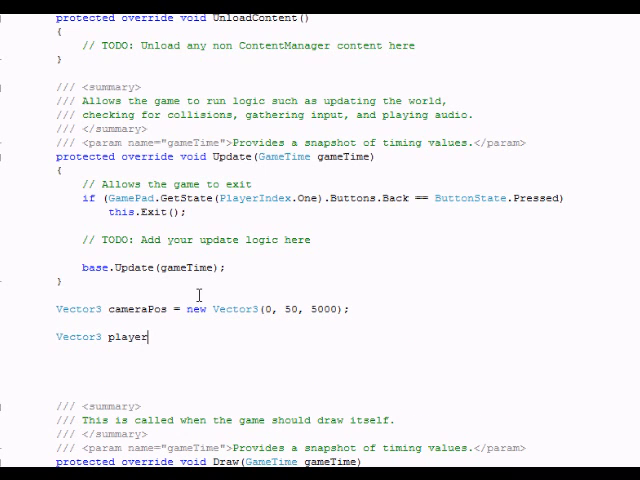
text(Pos =)
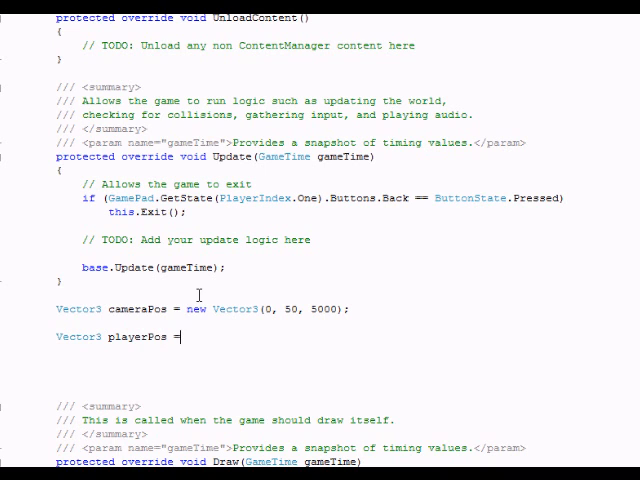
text(Vector3.Zero;)
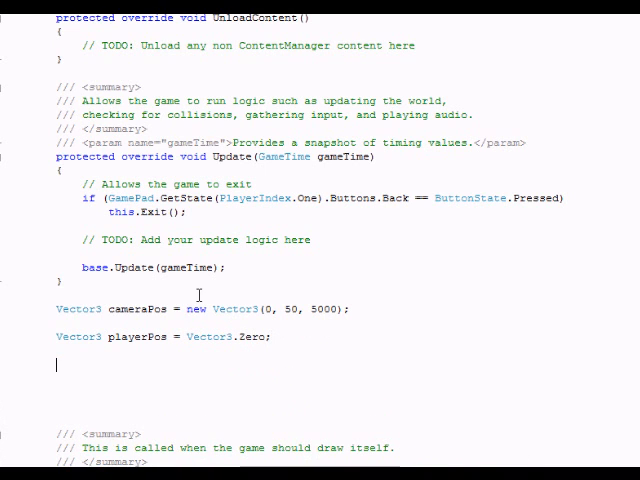
text(float model)
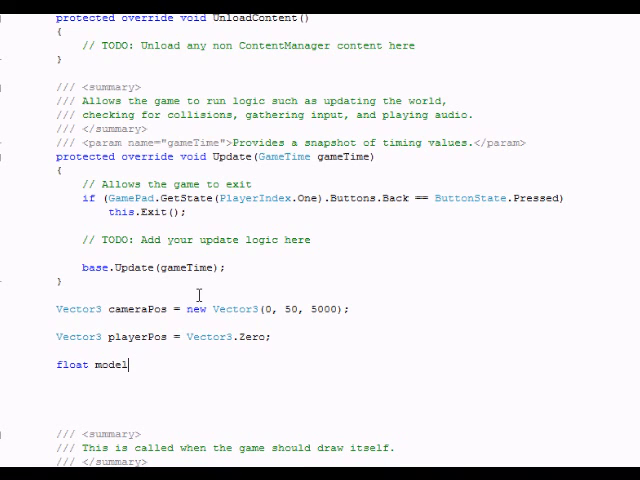
text(Rot)
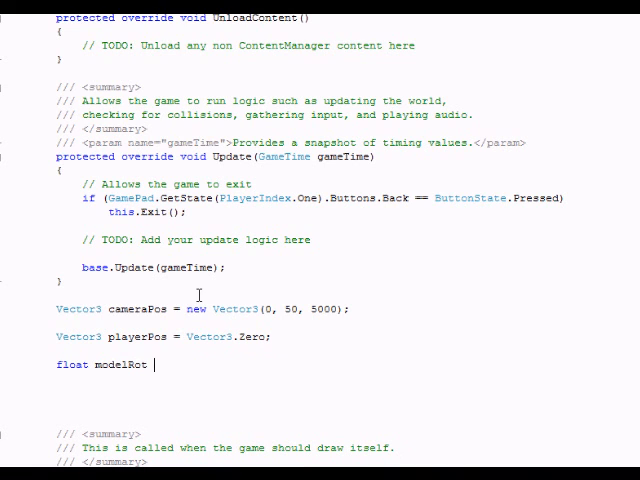
text(= 0f;)
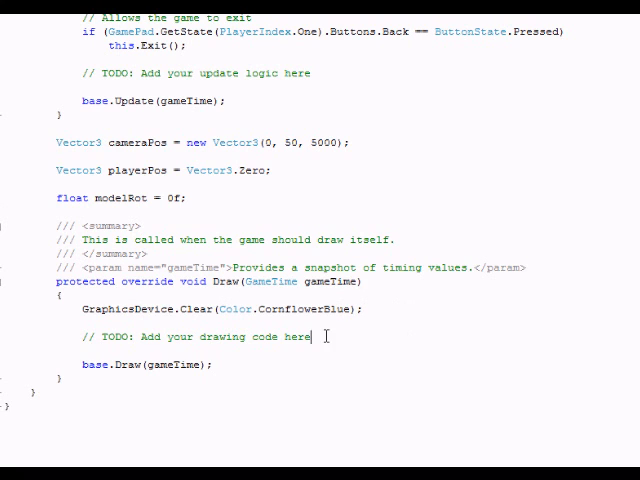
text(Matari)
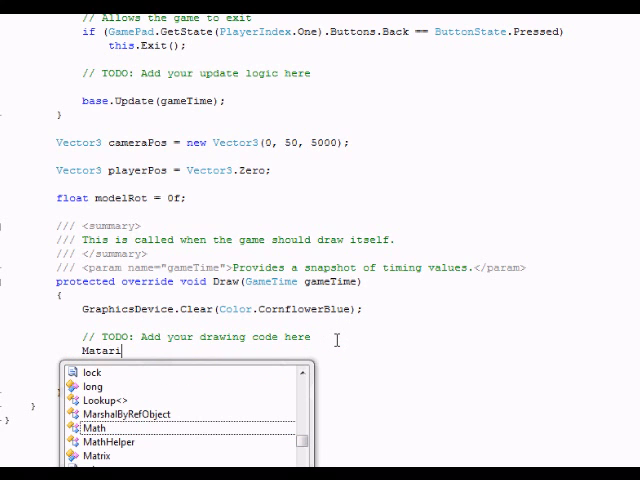
Step: Write Matrix[] transforms = new Matrix[player.Bones.Count]; in Draw
key(BackSpace)
text(x[)
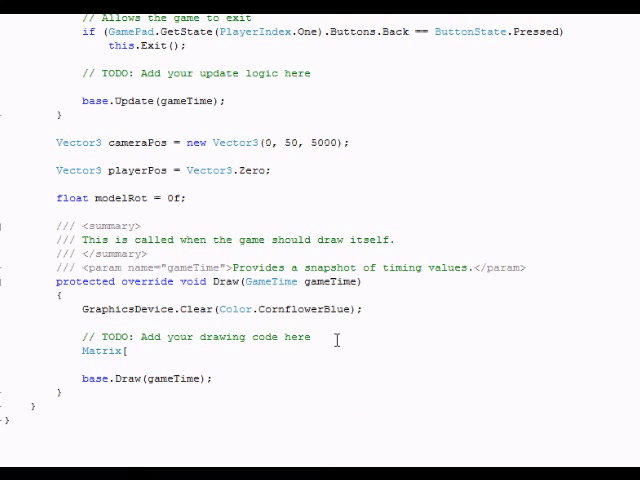
text(])
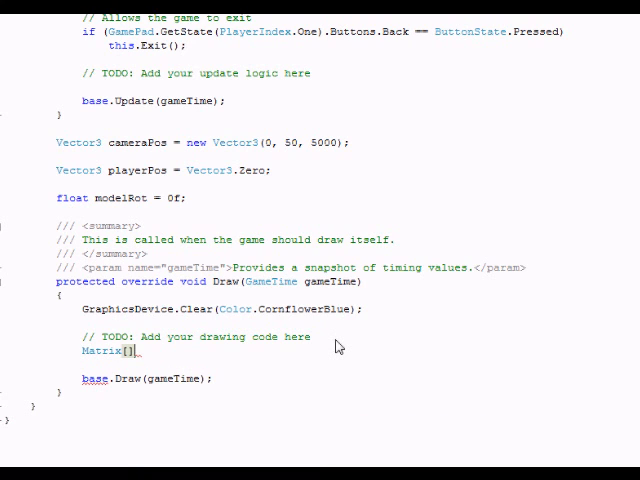
text(tr)
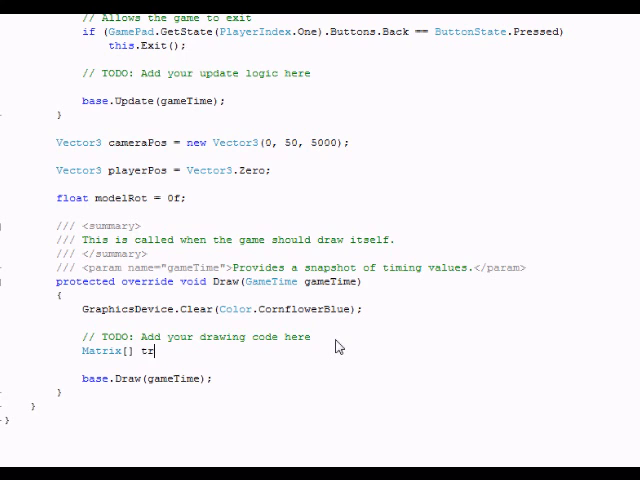
text(ansforms)
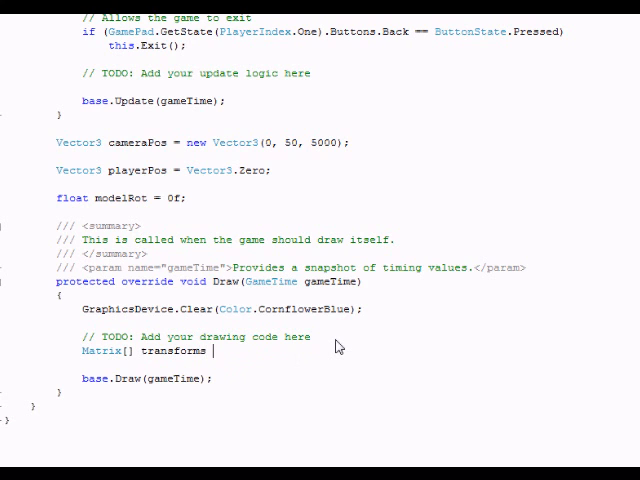
text(= new Matrix[)
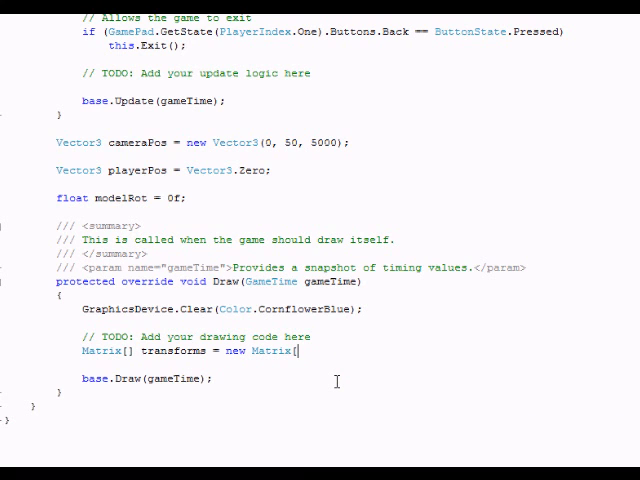
text(player.)
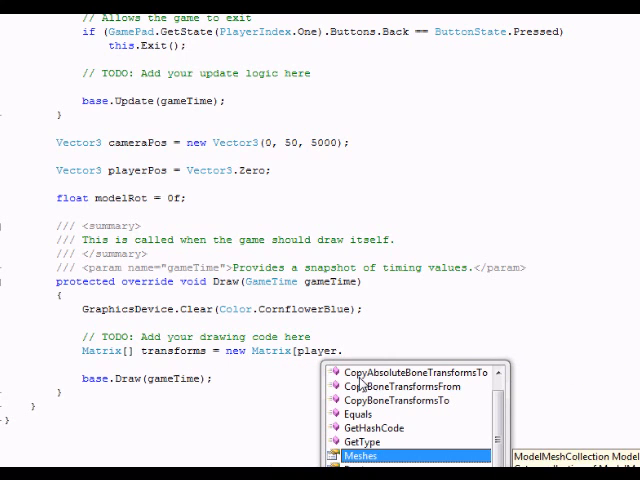
text(Bones)
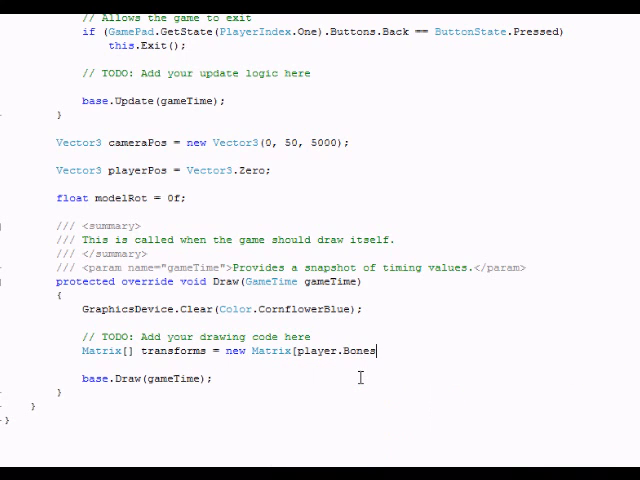
text(.Count];)
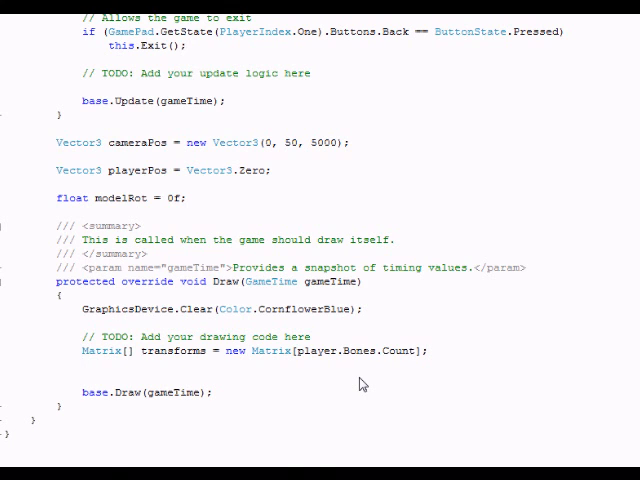
Step: Call player.CopyAbsoluteBoneTransformsTo(transforms); and start a comment line
text(player.co)
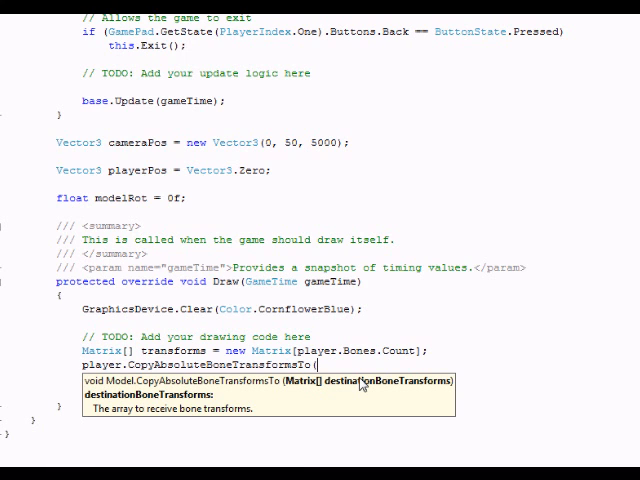
text(transforms);)
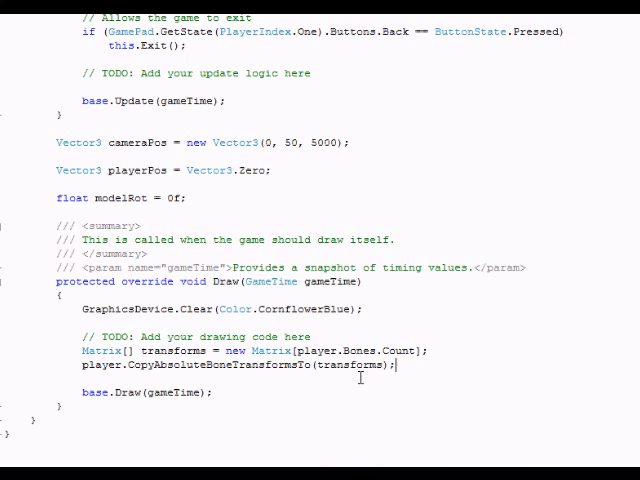
text(//)
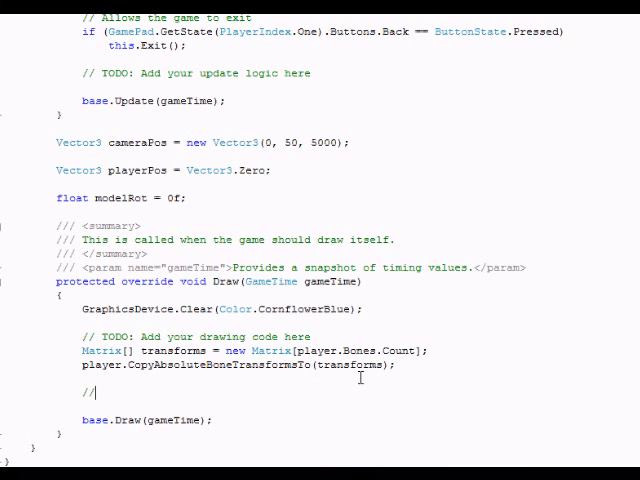
Step: Add a 'Draw models' comment and nested foreach loops over player.Meshes and each mesh's BasicEffects
text(Draw mo)
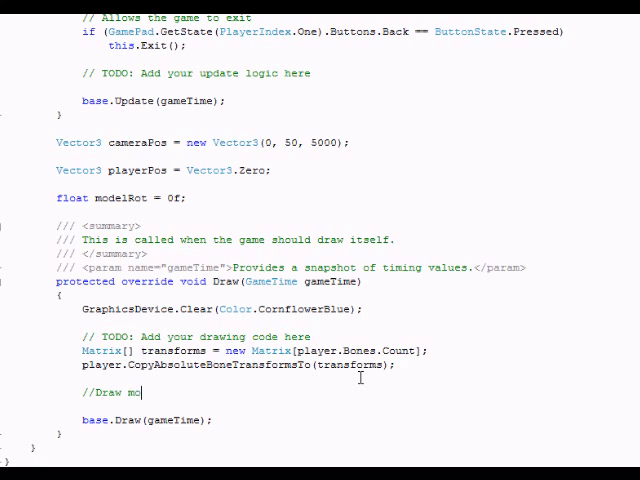
text(dels)
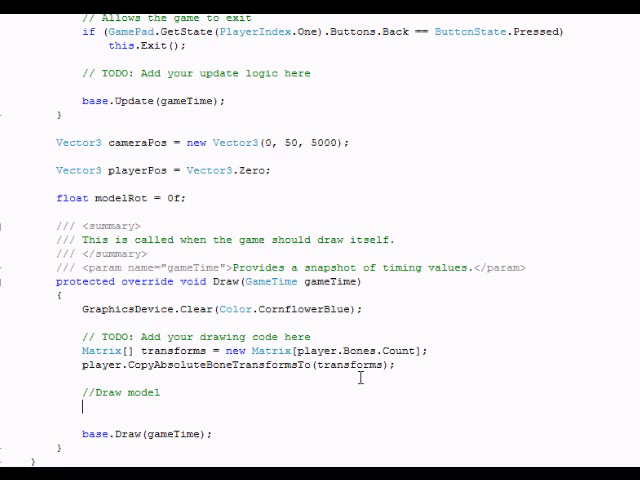
mouse_move(360, 384)
text(foreach ()
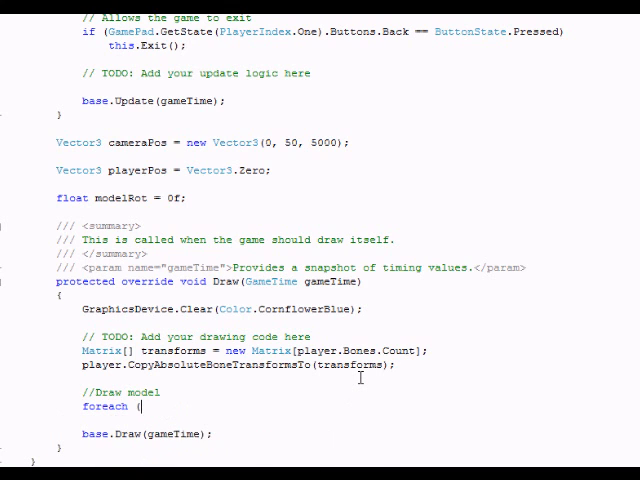
text(ModelMesh)
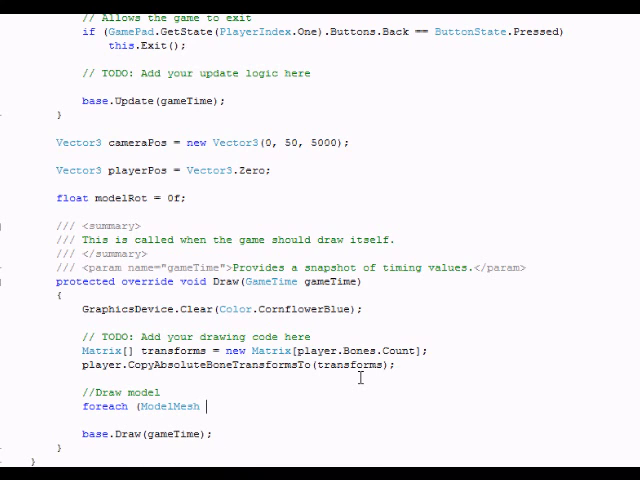
text(mesh in player.Meshes))
text(f)
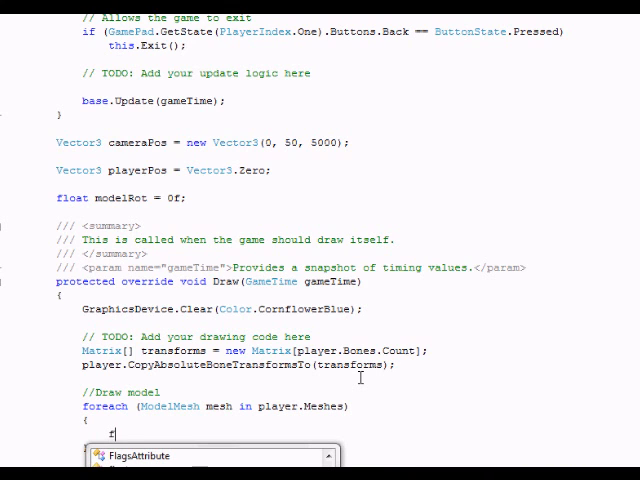
text(oreach(BasicEffect fx in)
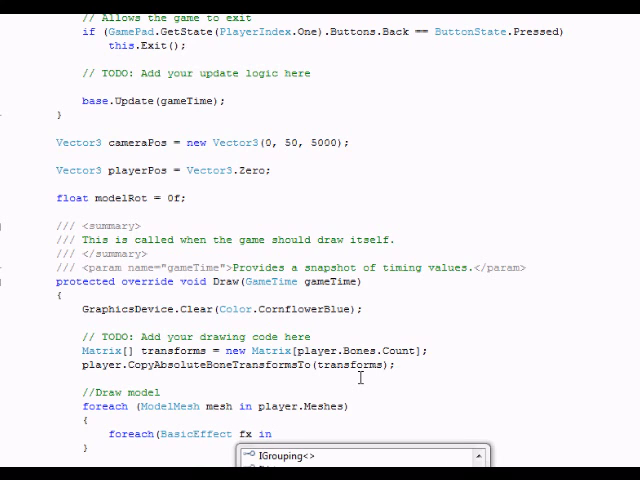
text(mesh.Effects))
text(fx.EnableDefaultLighting)
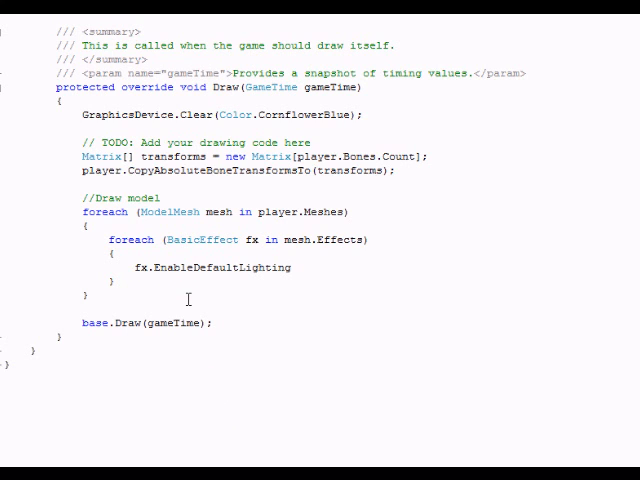
Step: Finish EnableDefaultLighting(); and write fx.World = transforms[mesh.ParentBone.Index] * Matrix.CreateRotationY(modelRot)
text(();)
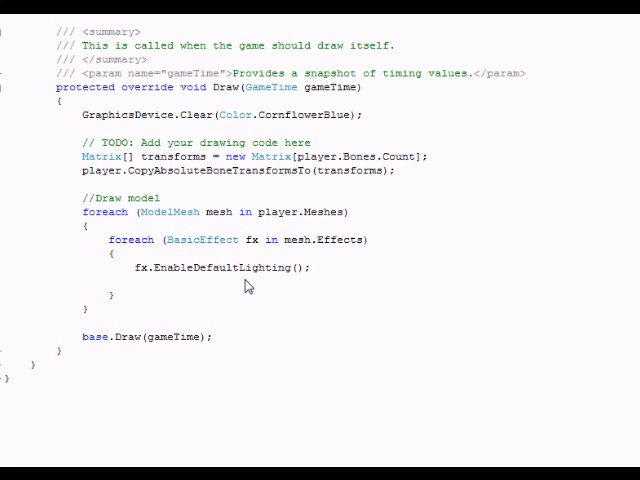
text(fx)
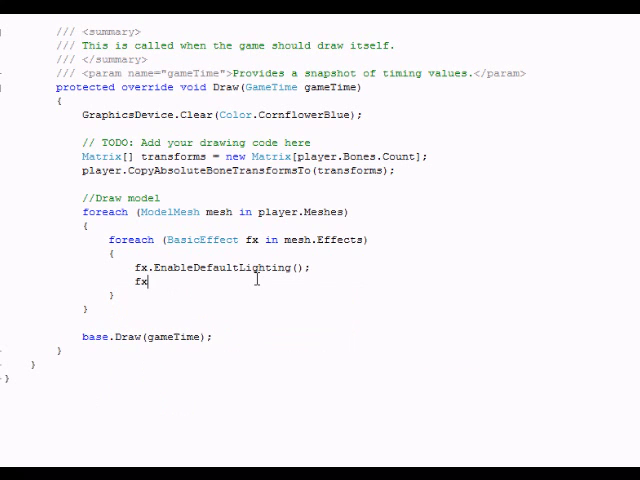
text(.World)
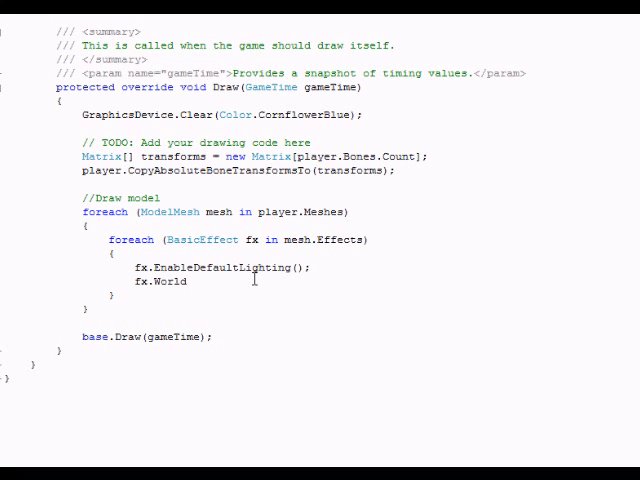
text(= transforms)
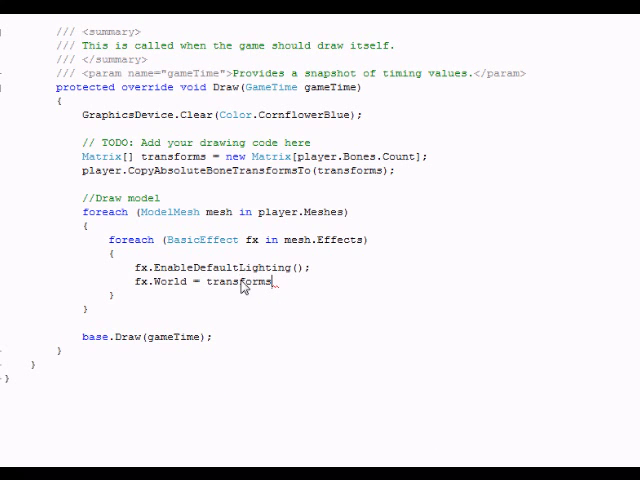
text([mesh)
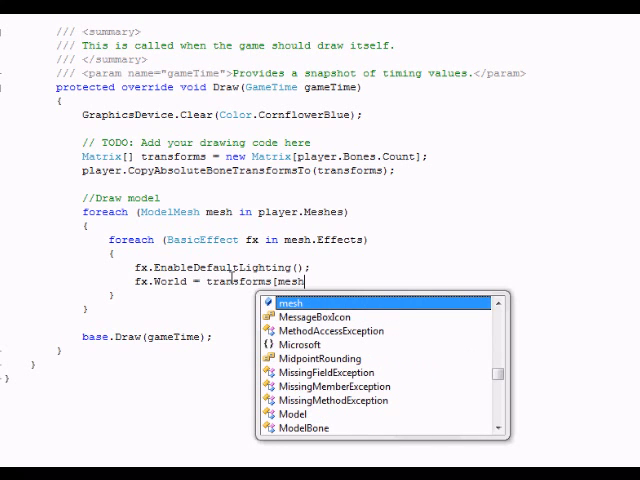
text(.ParentBone.Index)
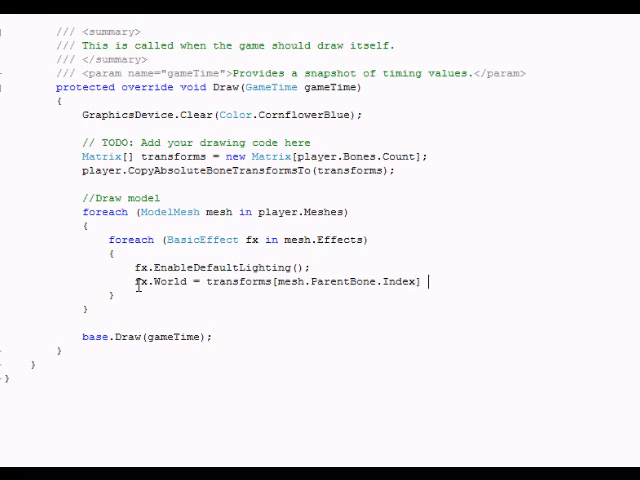
text(*)
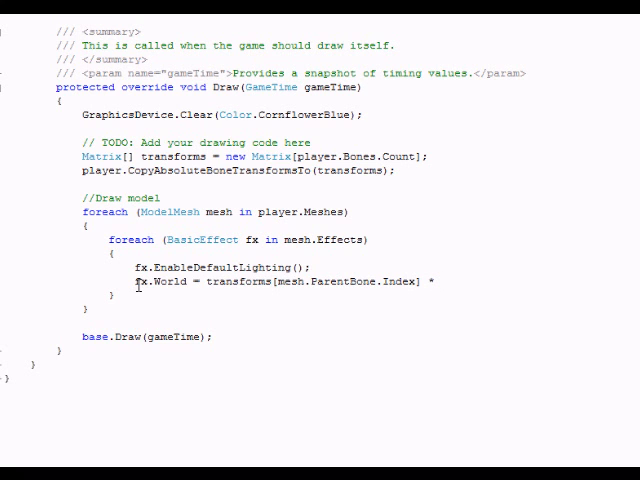
text(Matrix)
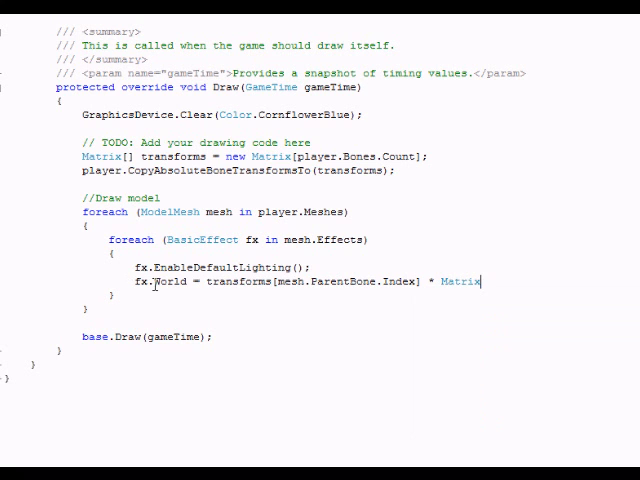
text(.createre)
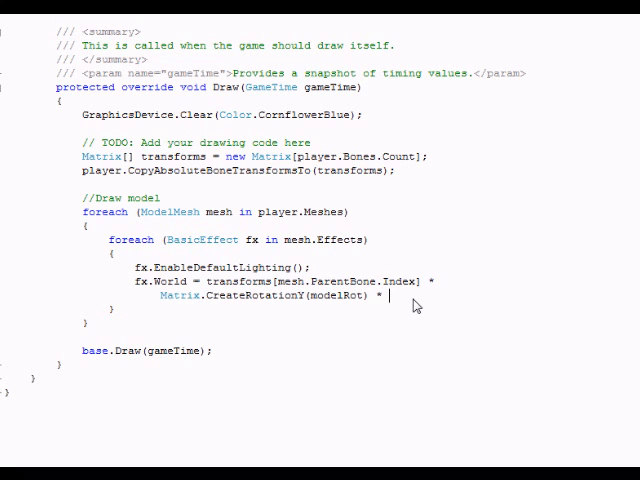
Step: Multiply by Matrix.CreateTranslation(playerPos); to complete the World line, then begin fx.View
text(Matrix.CreateTranslation)
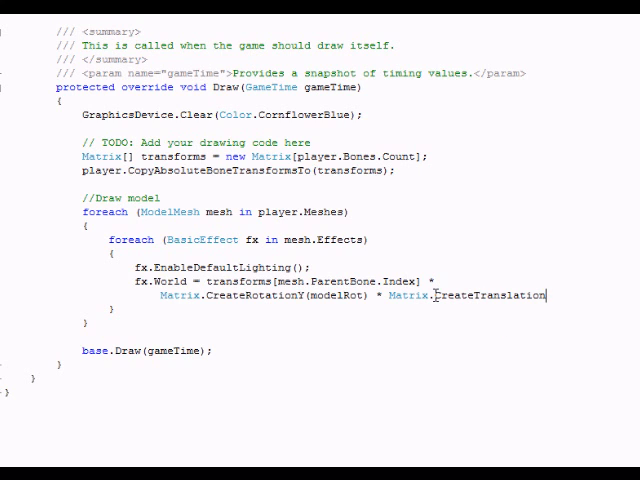
text(()
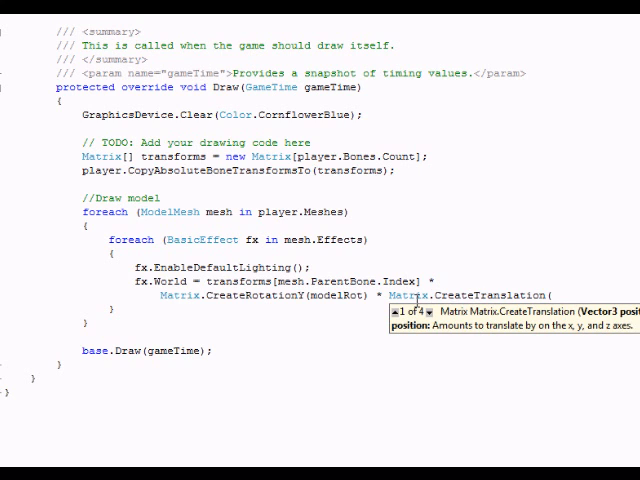
text(modelpo)
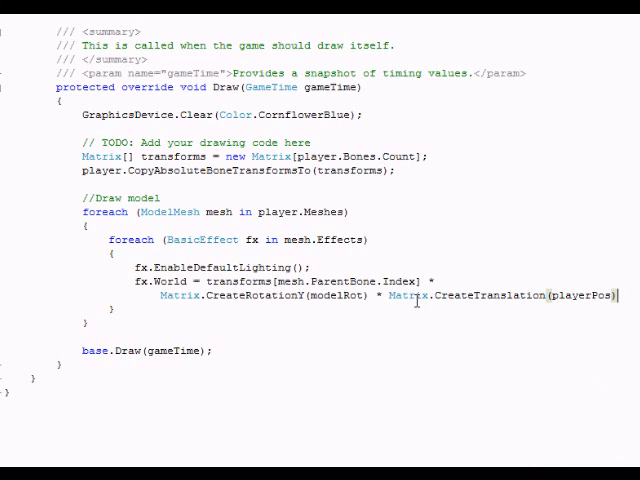
text(;)
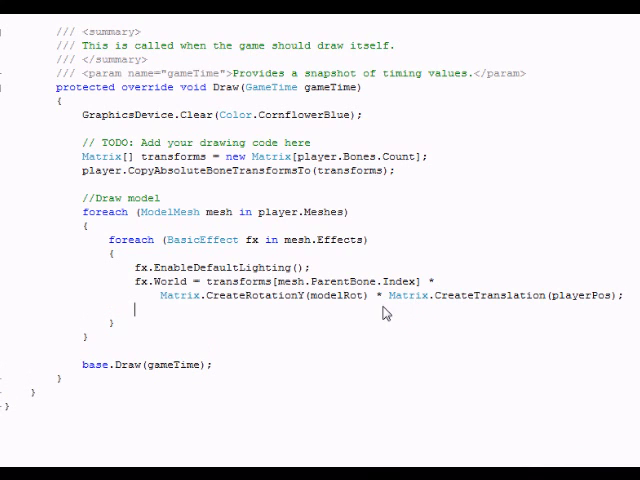
text(fx.View =)
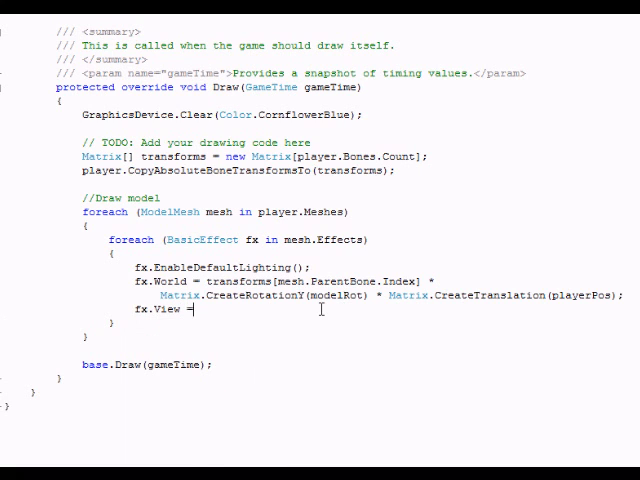
Step: Write Matrix.CreateLookAt(cameraPos, Vector3.Zero, Vector3.Up) as the value of fx.View
text(M)
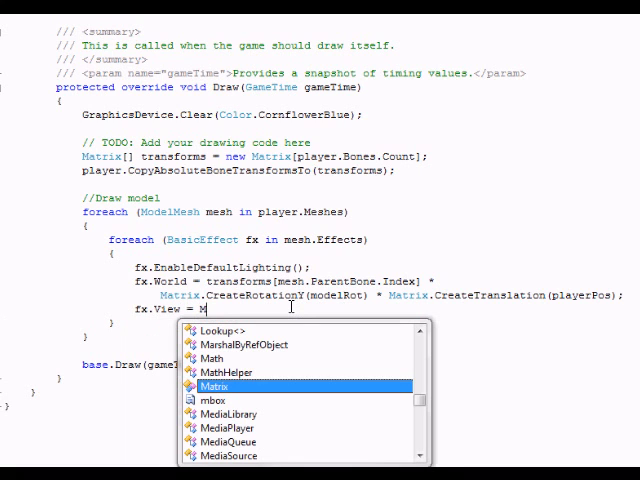
text(atrix.cr)
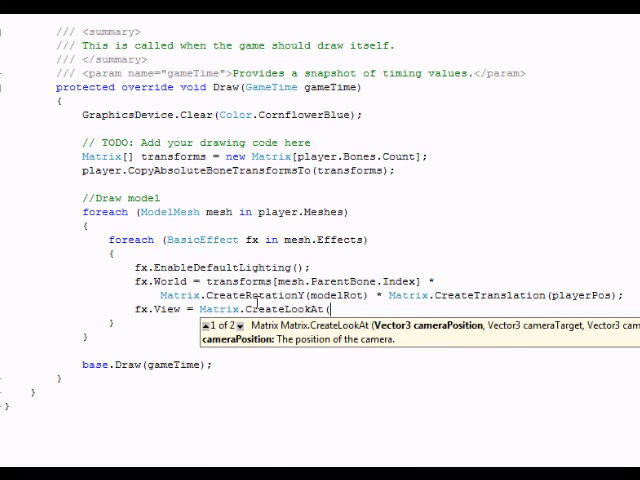
text(cameraPos)
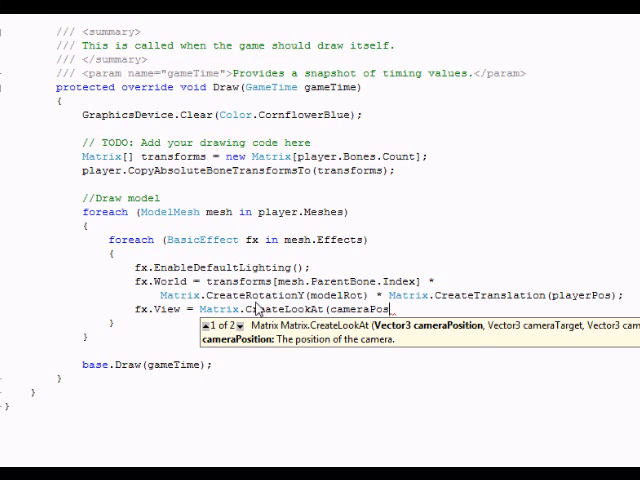
text(, Vector3)
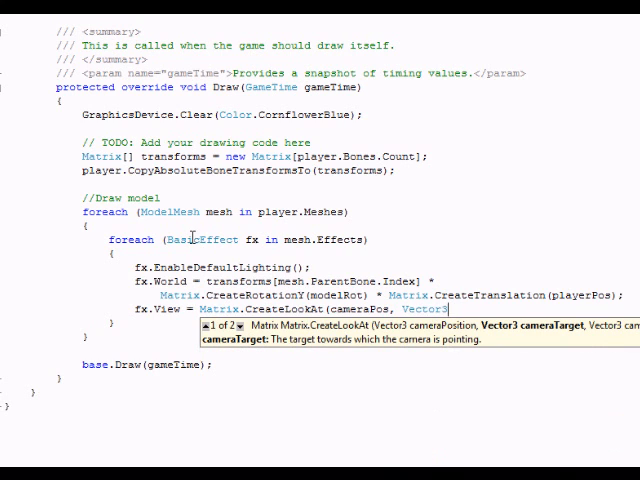
text(.Zero,)
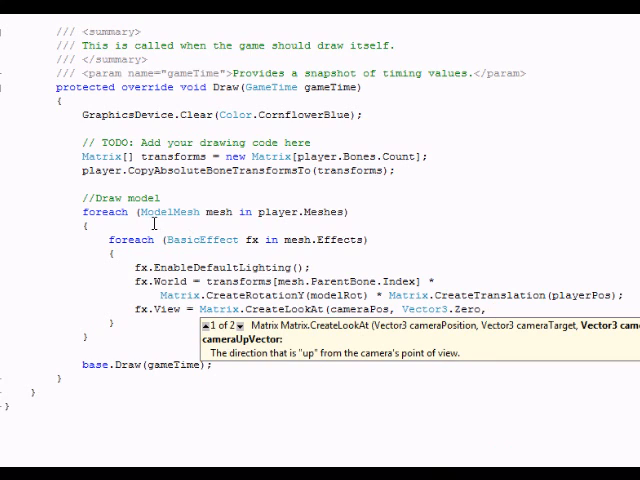
text(Vector3.Up);)
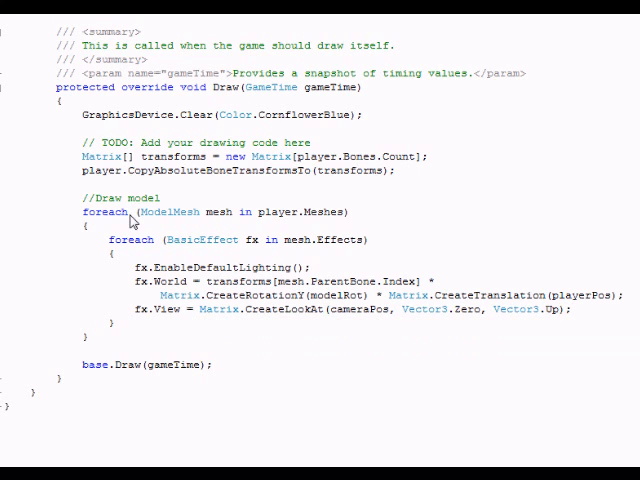
Step: Begin the fx.Projection assignment on the next line
text(fx.projection =)
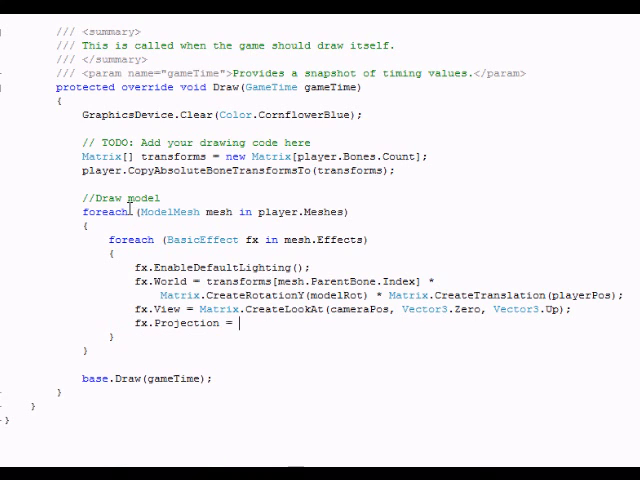
Step: Assign fx.Projection with Matrix.CreatePerspectiveFieldOfView using MathHelper.ToRadians(45f) as field of view
text(Matrix)
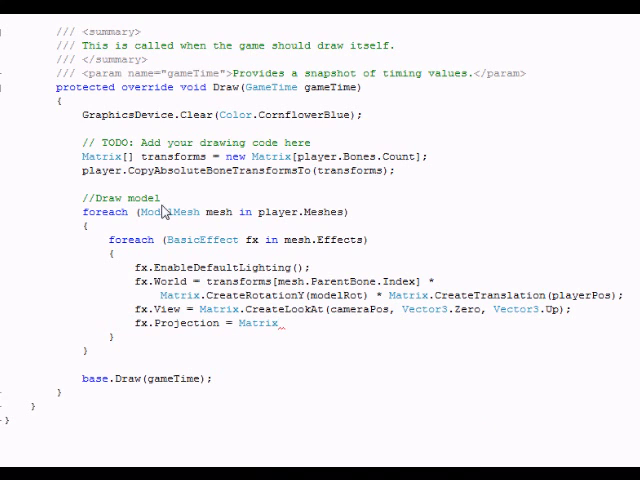
text(crea)
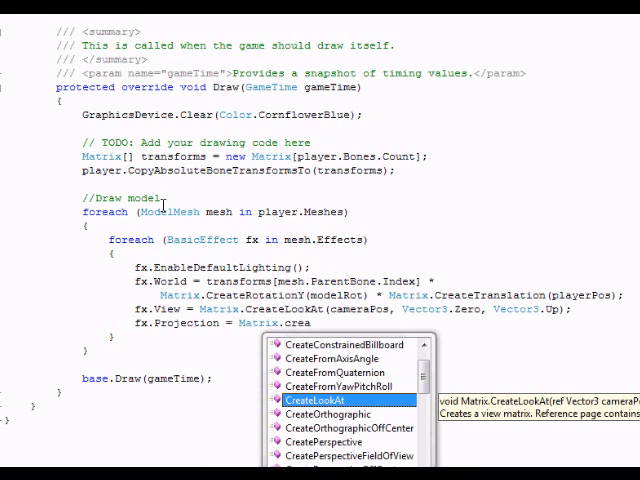
text(CreatePerspectiveFieldOfView)
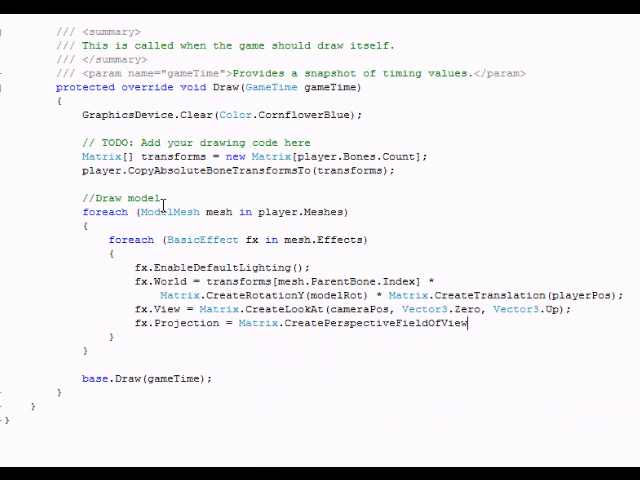
text(()
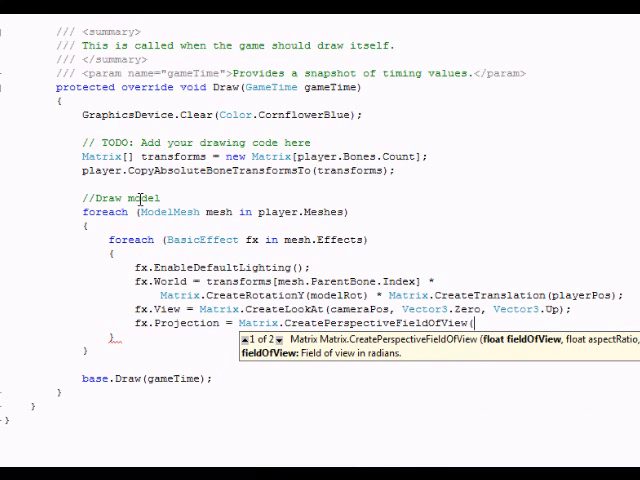
text(Mathhel)
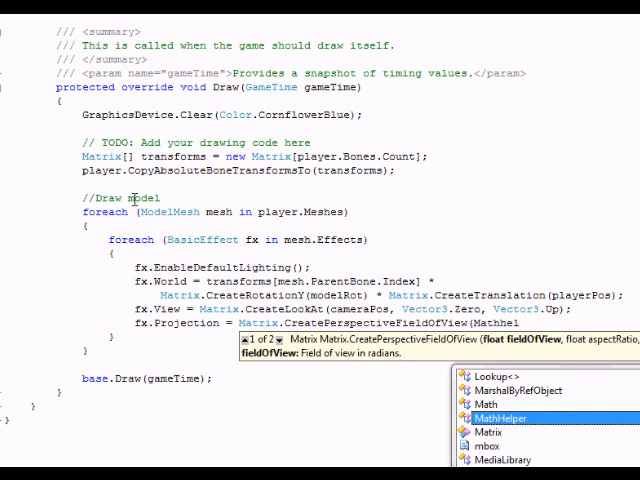
text(MathHelper.ToRadians()
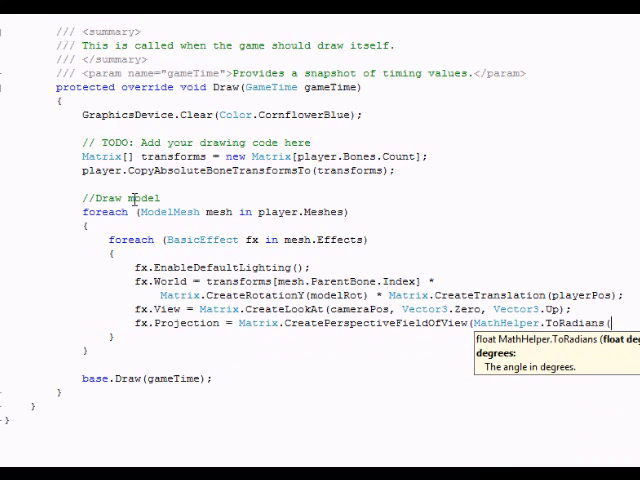
text(45f),)
text(aspectratio,)
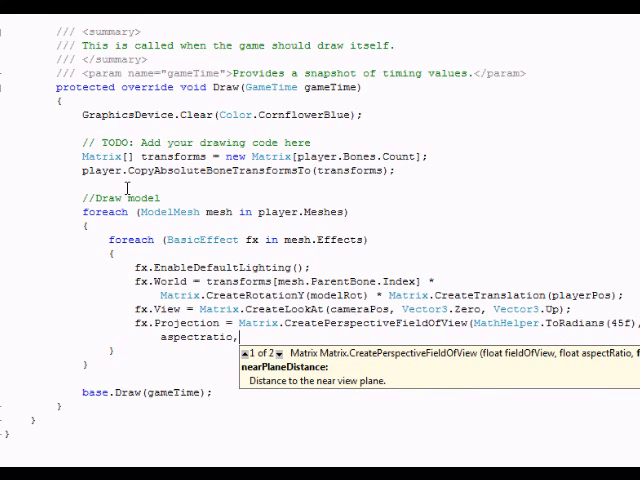
Step: Finish the projection call with near plane 1.0f and far plane 10000
text(1.0f,)
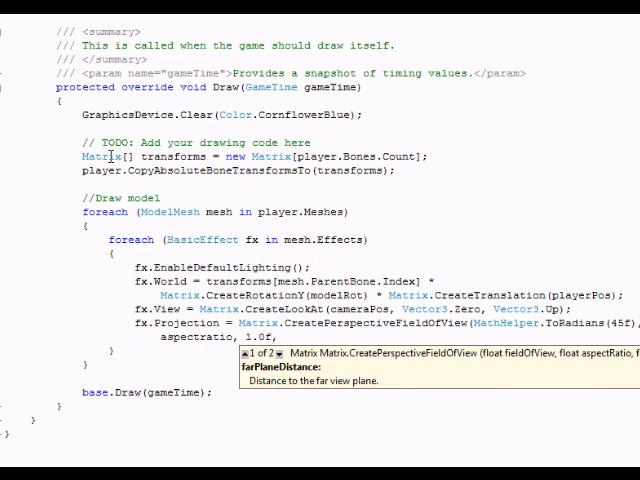
text(10)
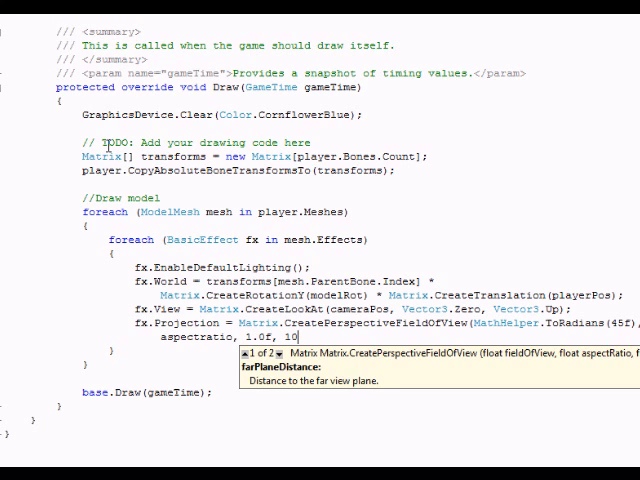
text(000);)
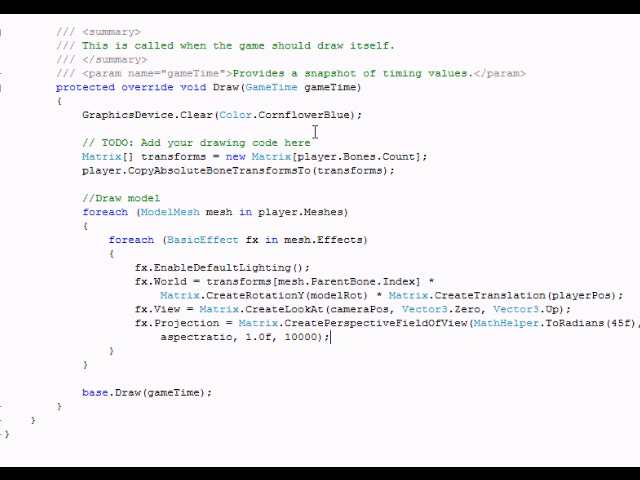
scroll(down, 3)
text(//Draw)
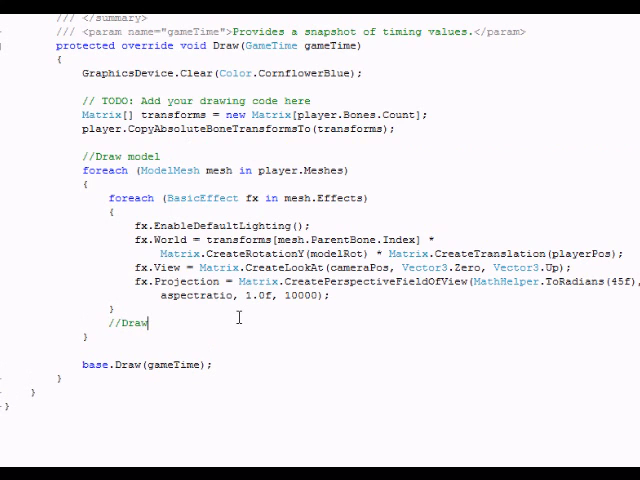
Step: Write the comment '//Draw mesh using code above' before the mesh.Draw() call
text(mesh us)
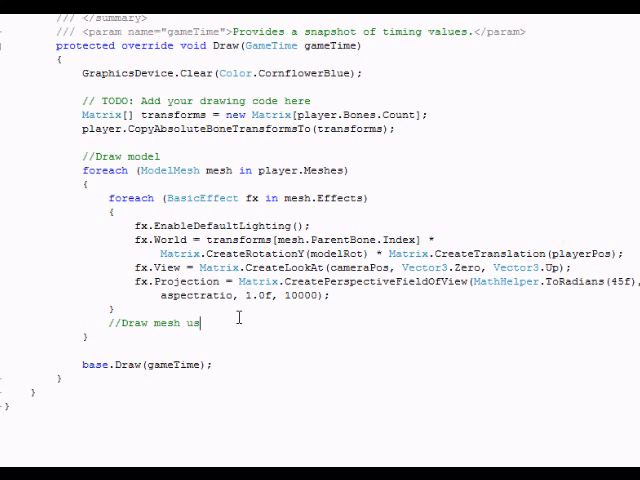
text(ing)
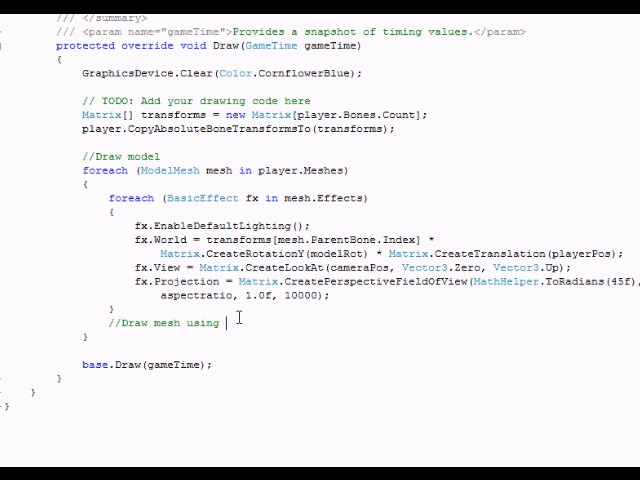
text(code above)
text(mesh.Draw();)
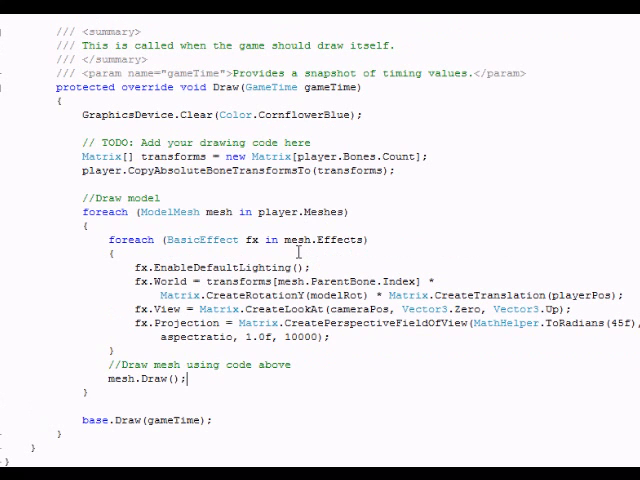
scroll(up, 3)
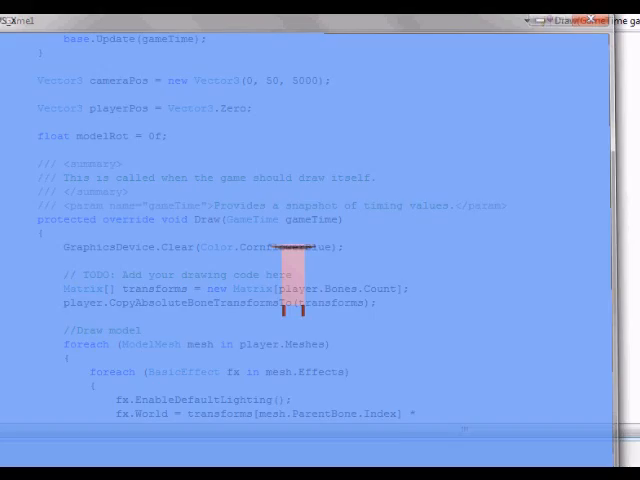
scroll(up, 3)
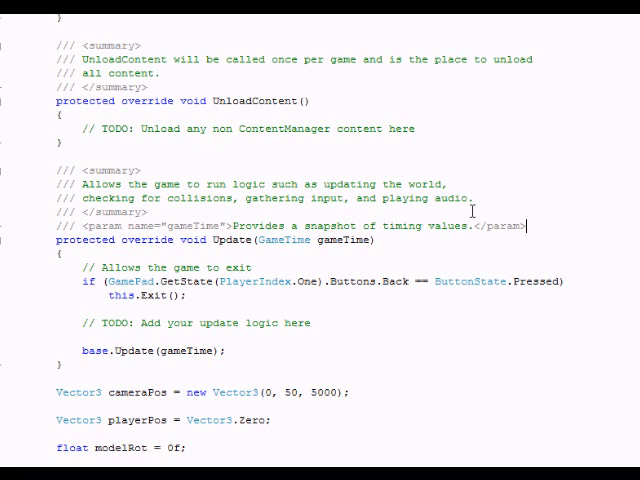
scroll(down, 3)
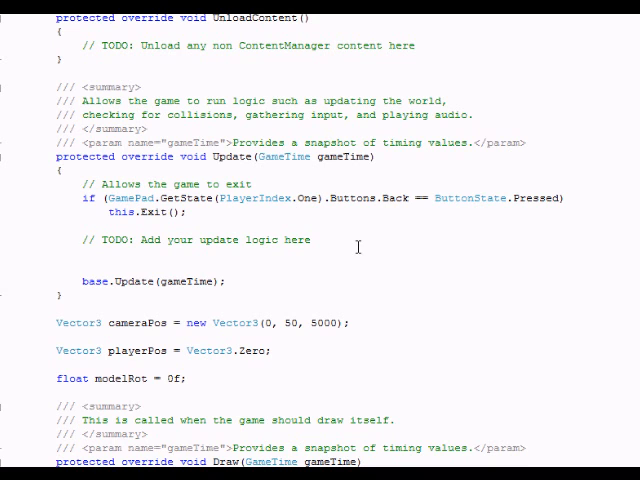
Step: In Update, add modelRot += elapsed milliseconds * MathHelper.ToRadians(.001)
text(modelRot += gameTime.ElapsedGameTime.Milliseconds)
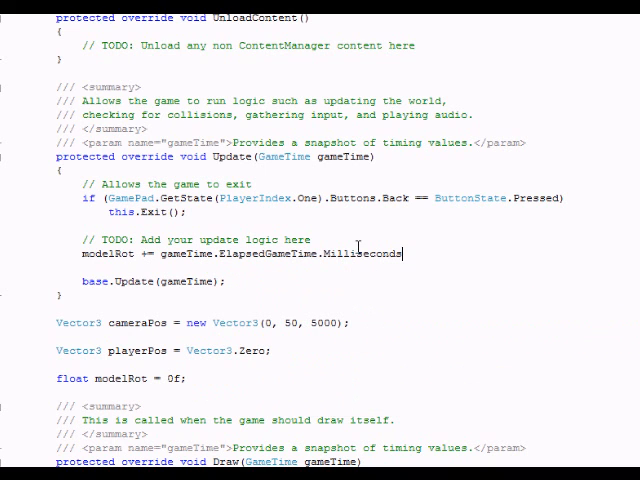
text(*)
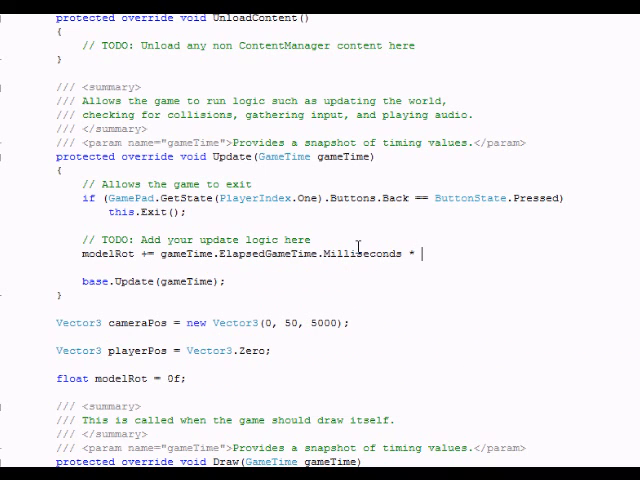
text(MathHelper.t)
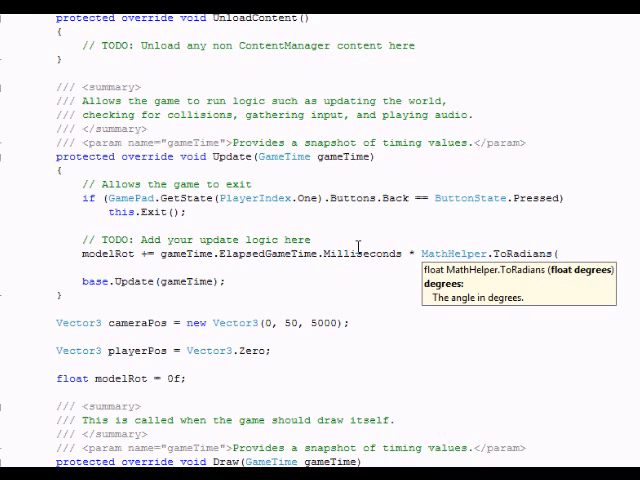
text((.1)
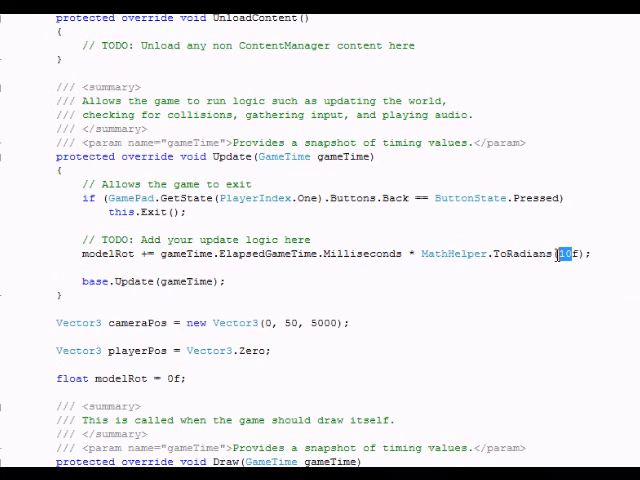
text(.001)
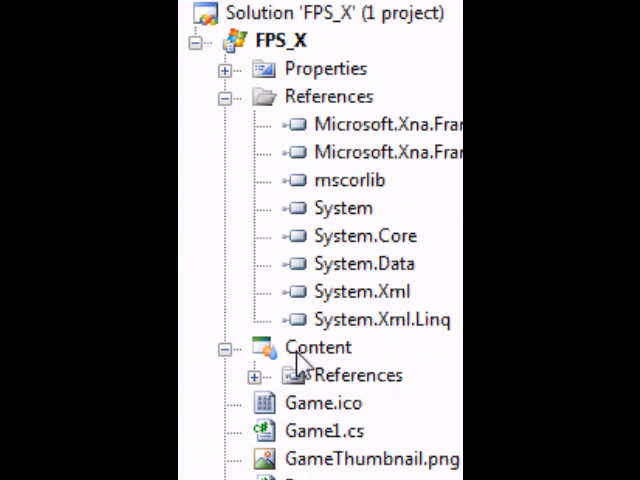
Step: Add Player.X under Content and start a new folder there named 'Mo...'
click(348, 376)
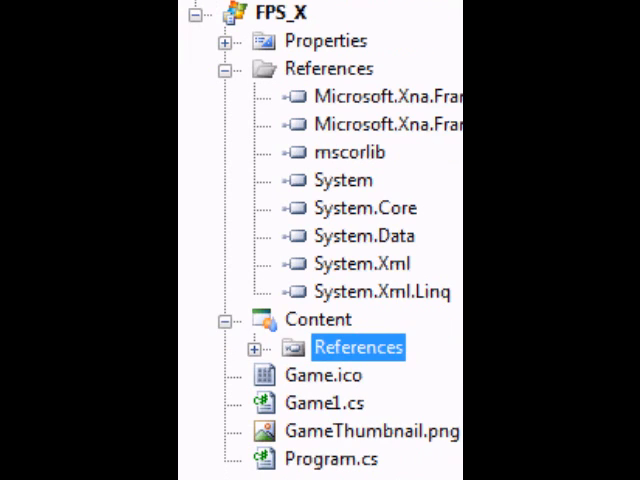
right_click(318, 320)
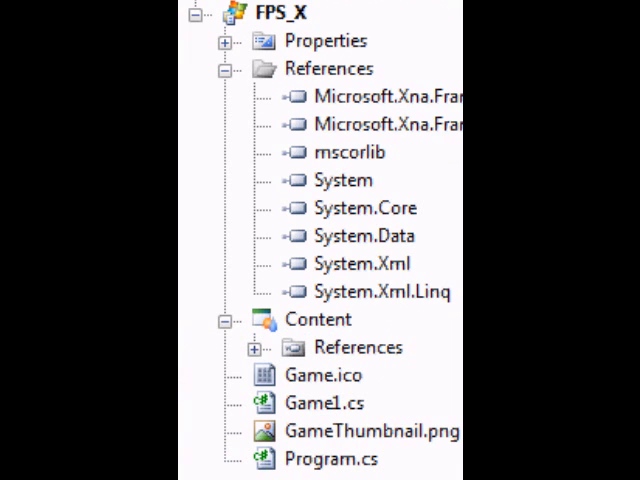
click(318, 320)
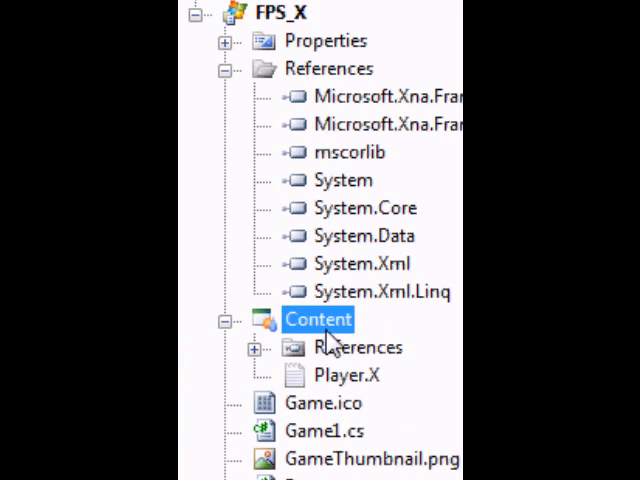
right_click(318, 320)
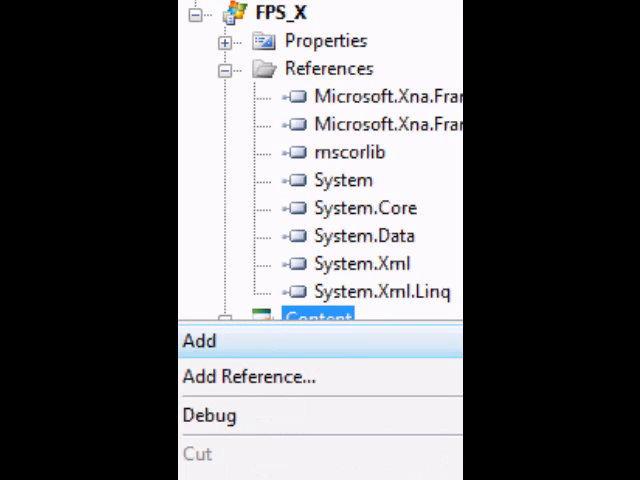
text(Mo)
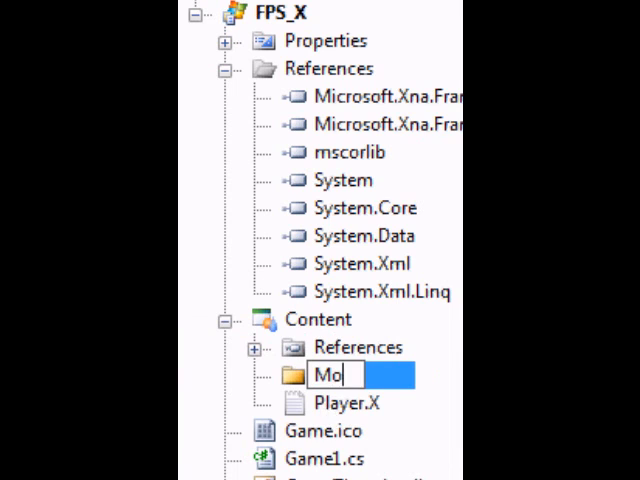